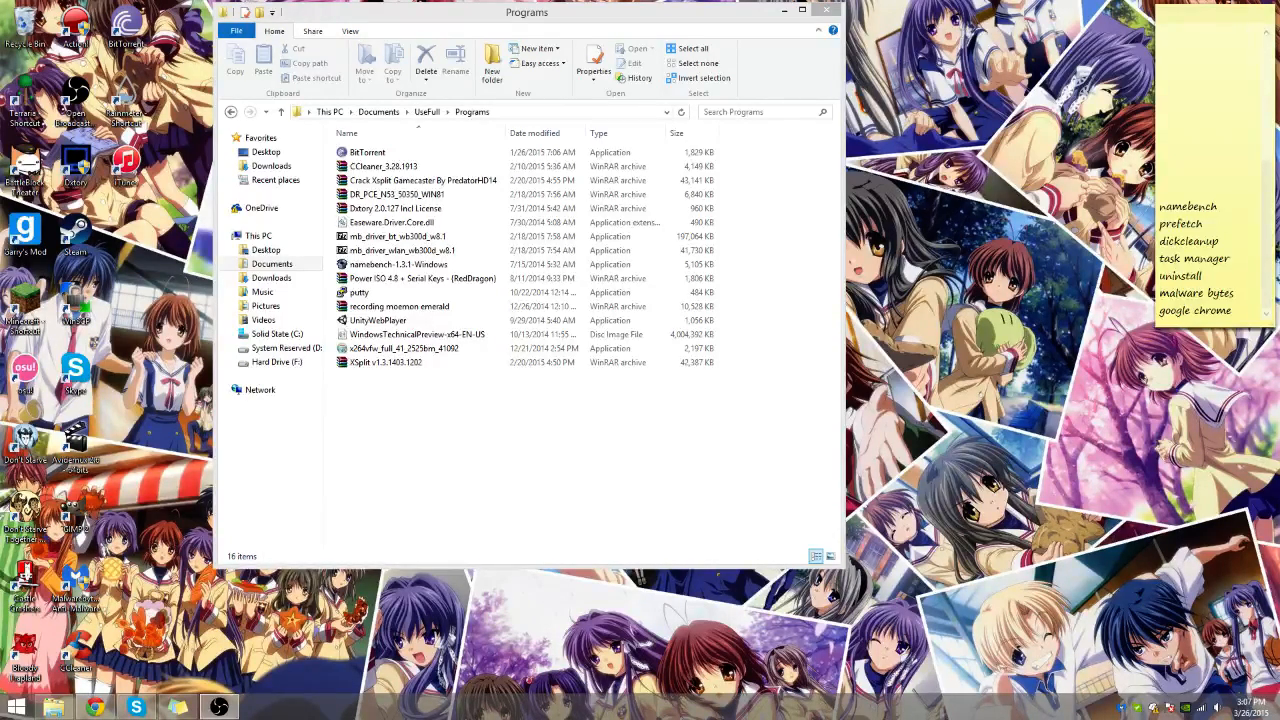
mouse_move(1024, 232)
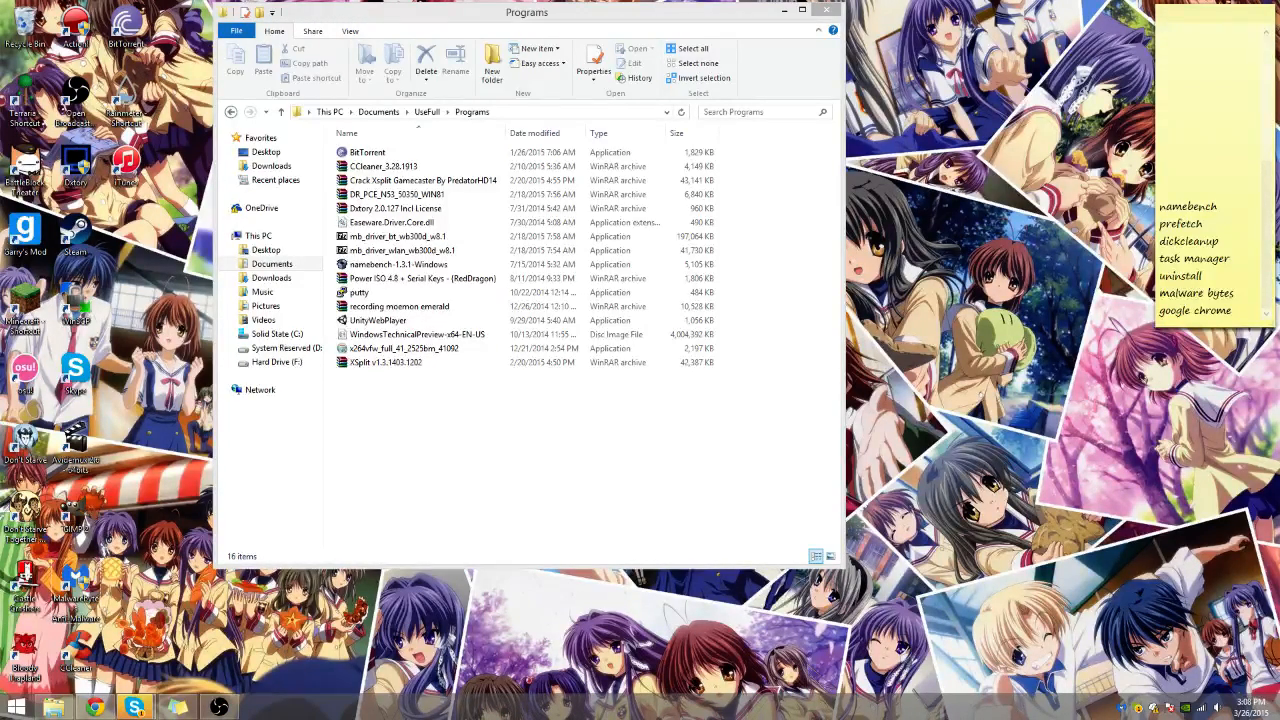
Launch namebench beside the Programs folder and keep Google Chrome as the query data source.
click(400, 264)
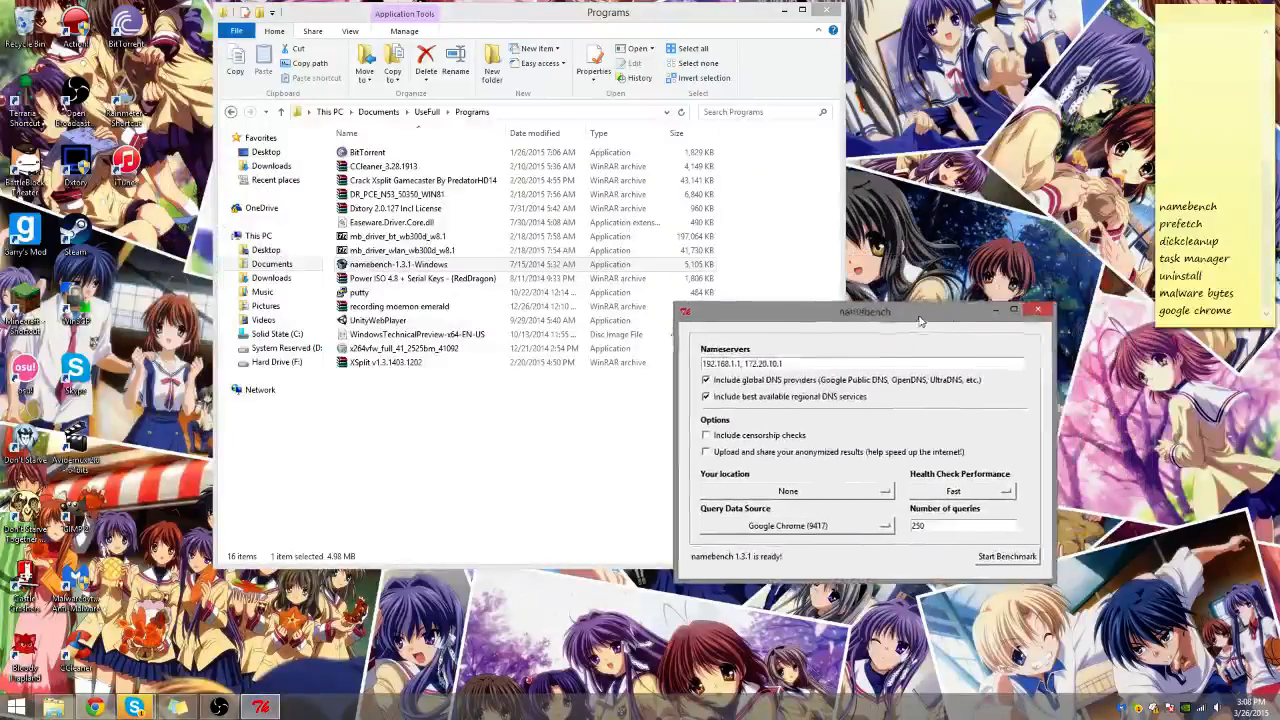
drag(864, 312, 912, 280)
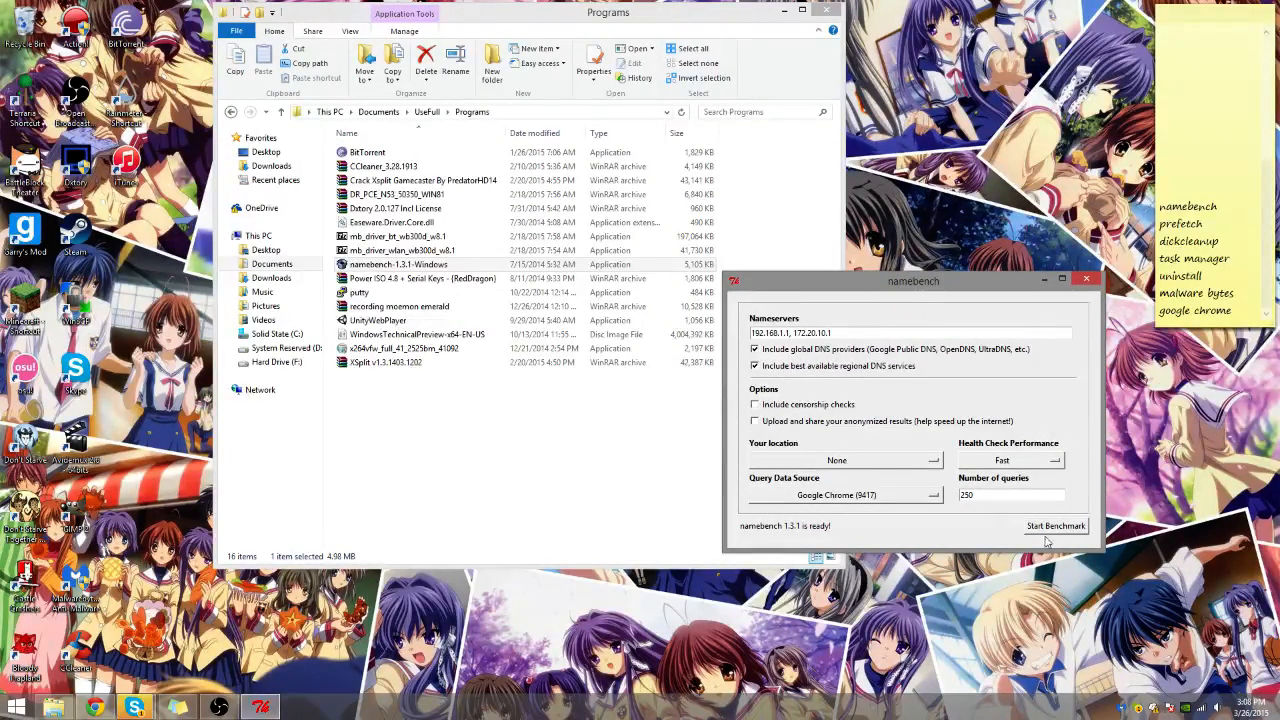
click(844, 496)
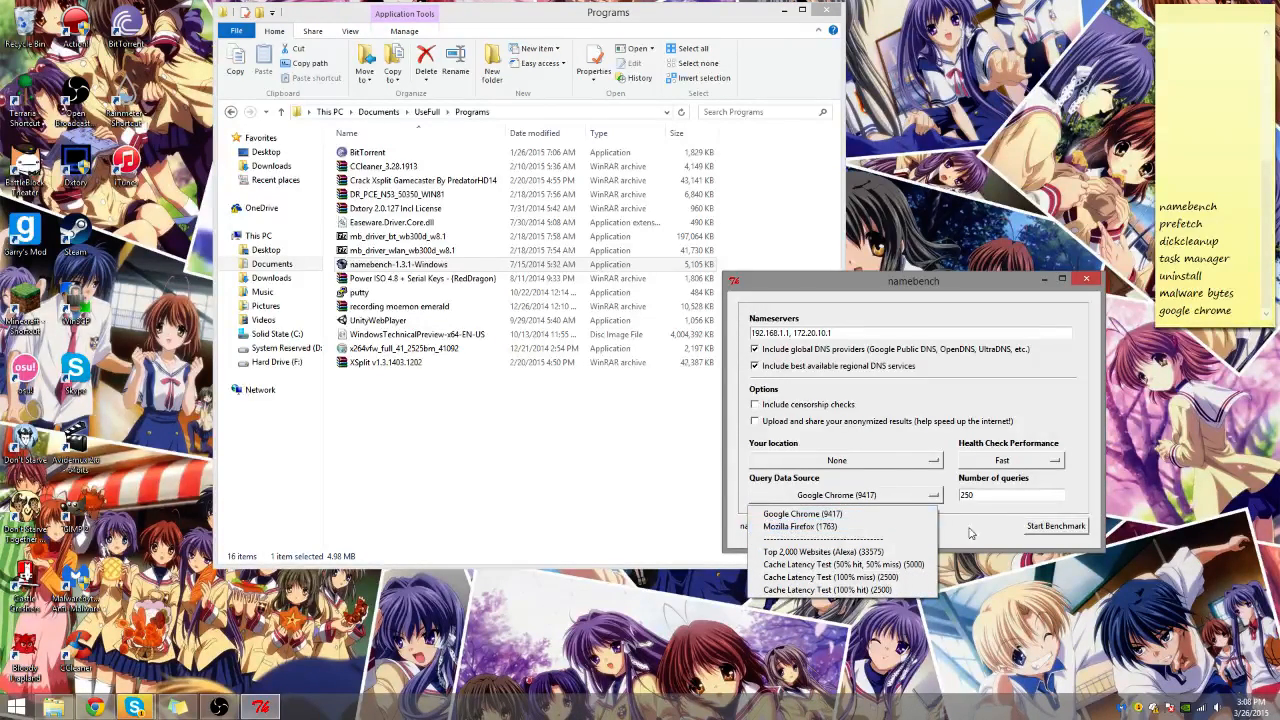
mouse_move(912, 486)
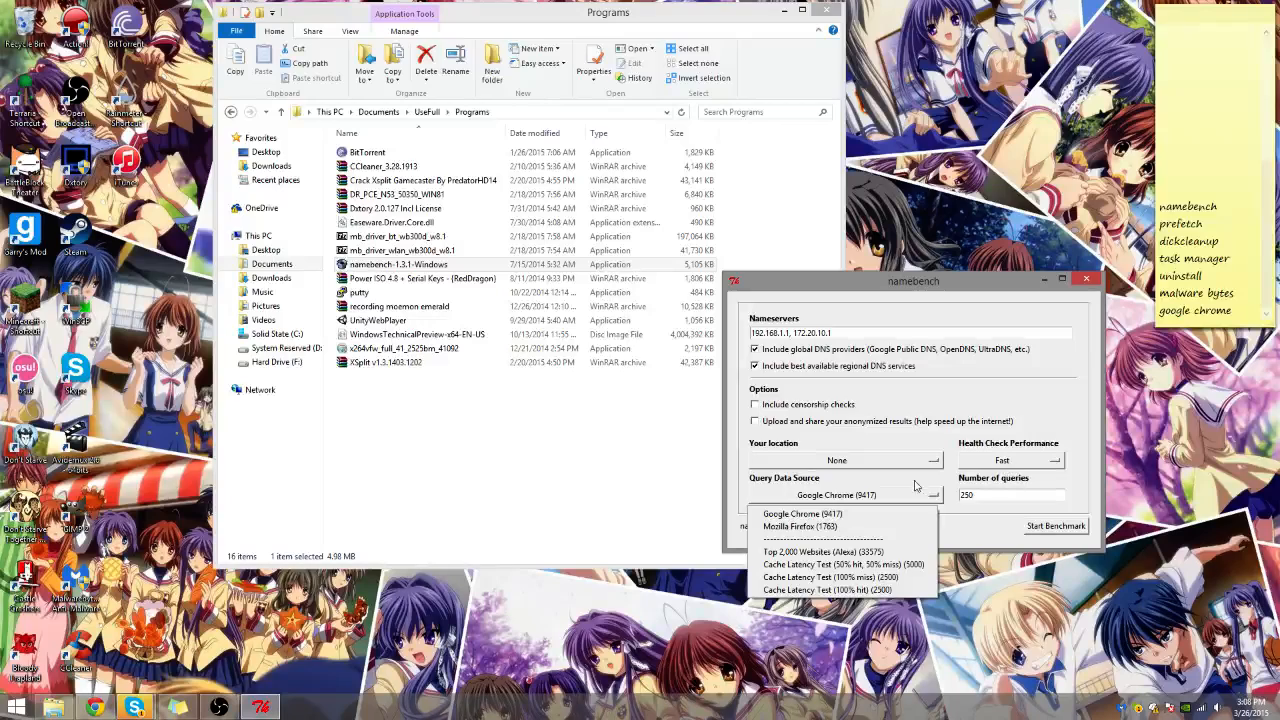
click(836, 512)
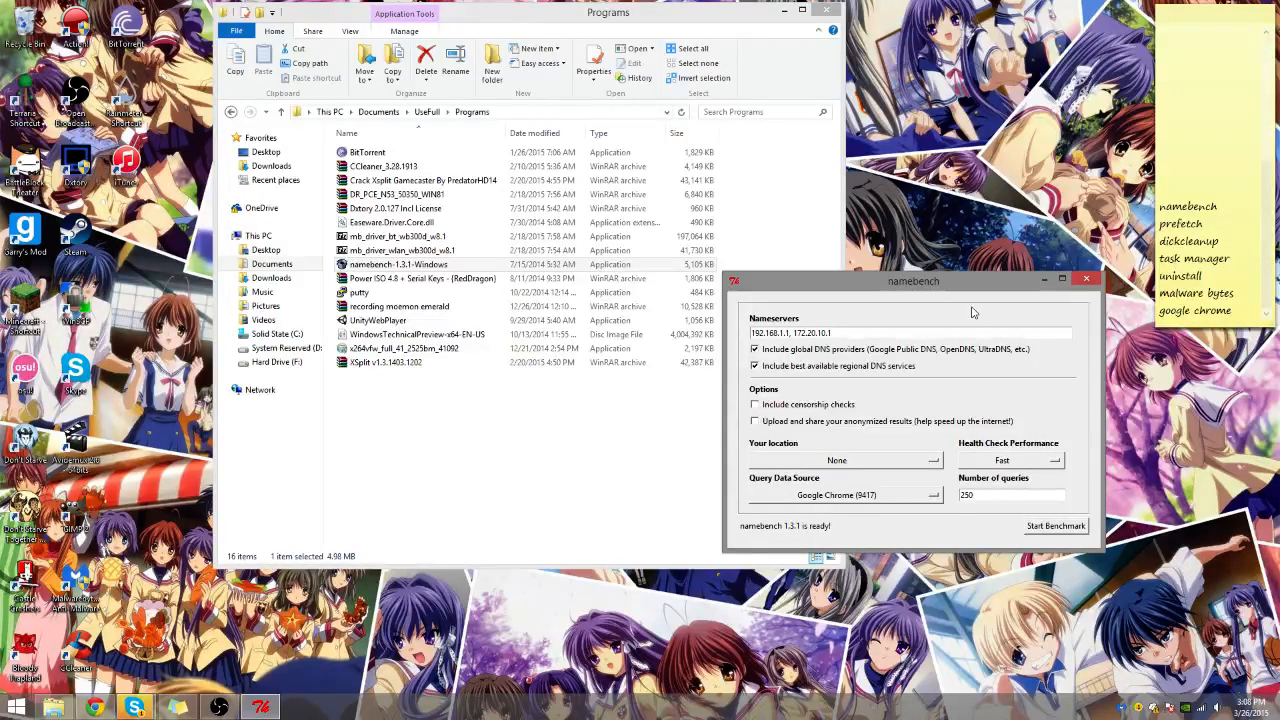
mouse_move(1012, 440)
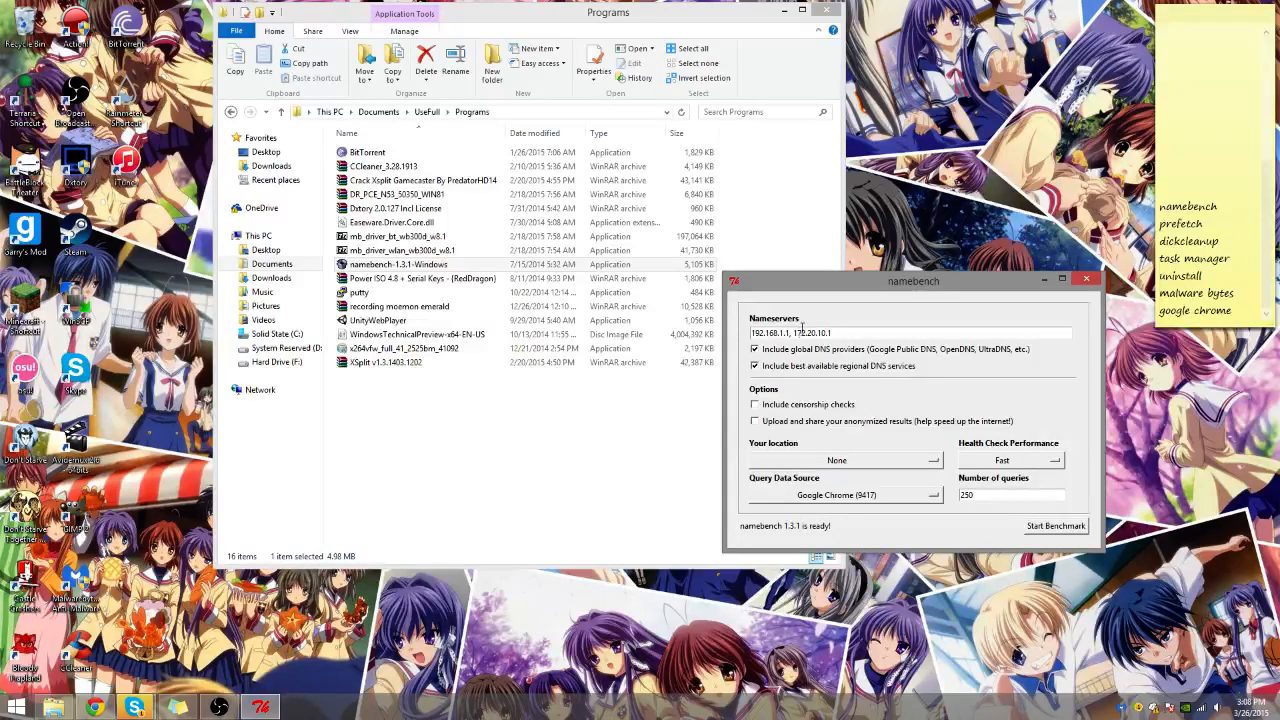
triple_click(810, 332)
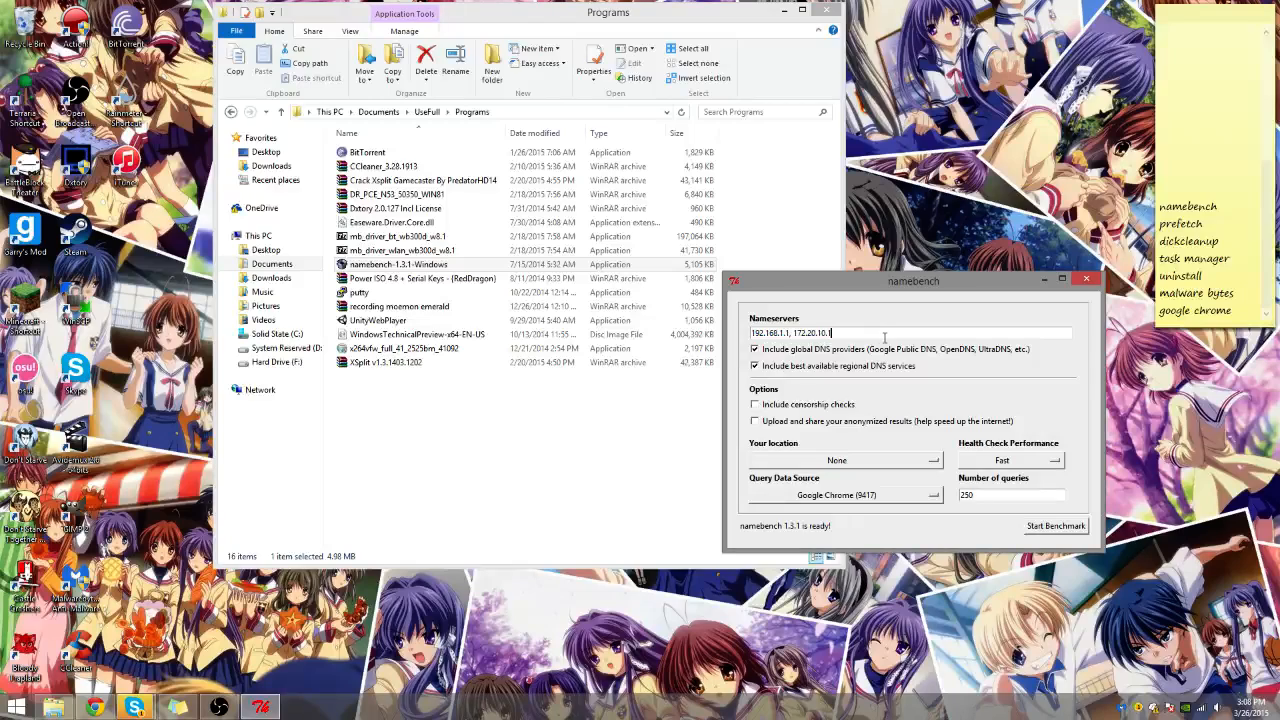
double_click(768, 332)
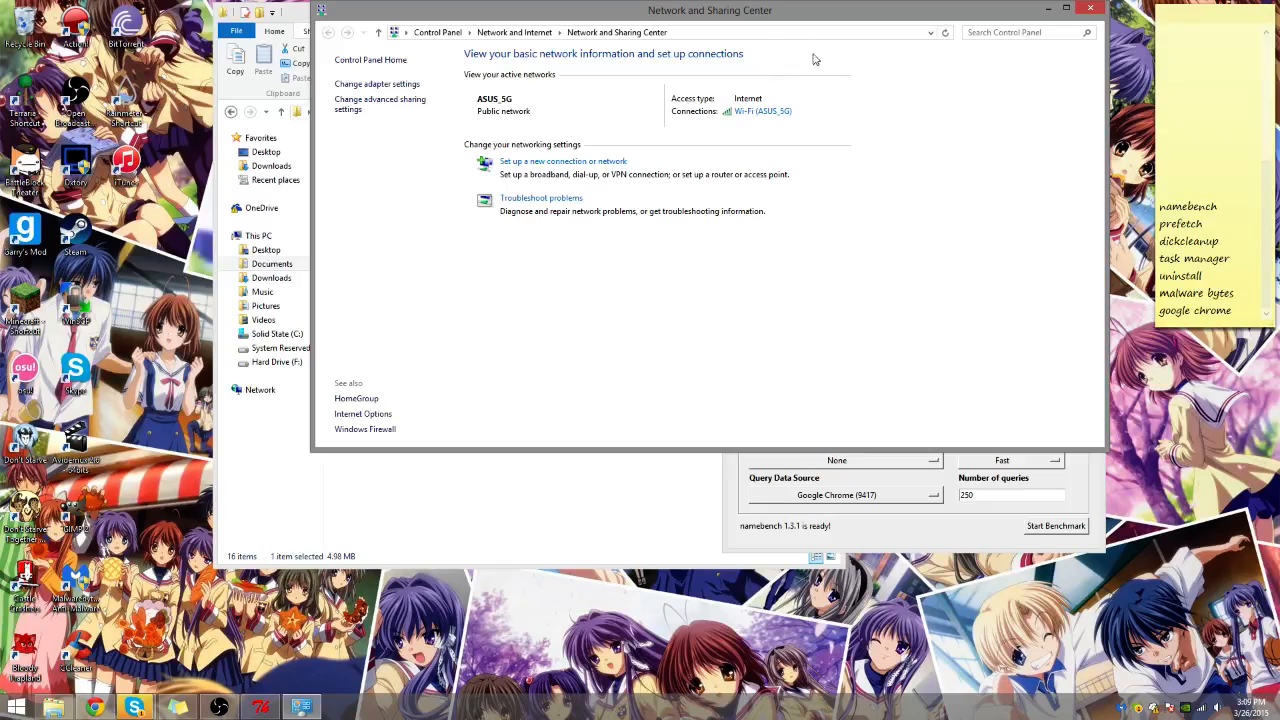
mouse_move(760, 112)
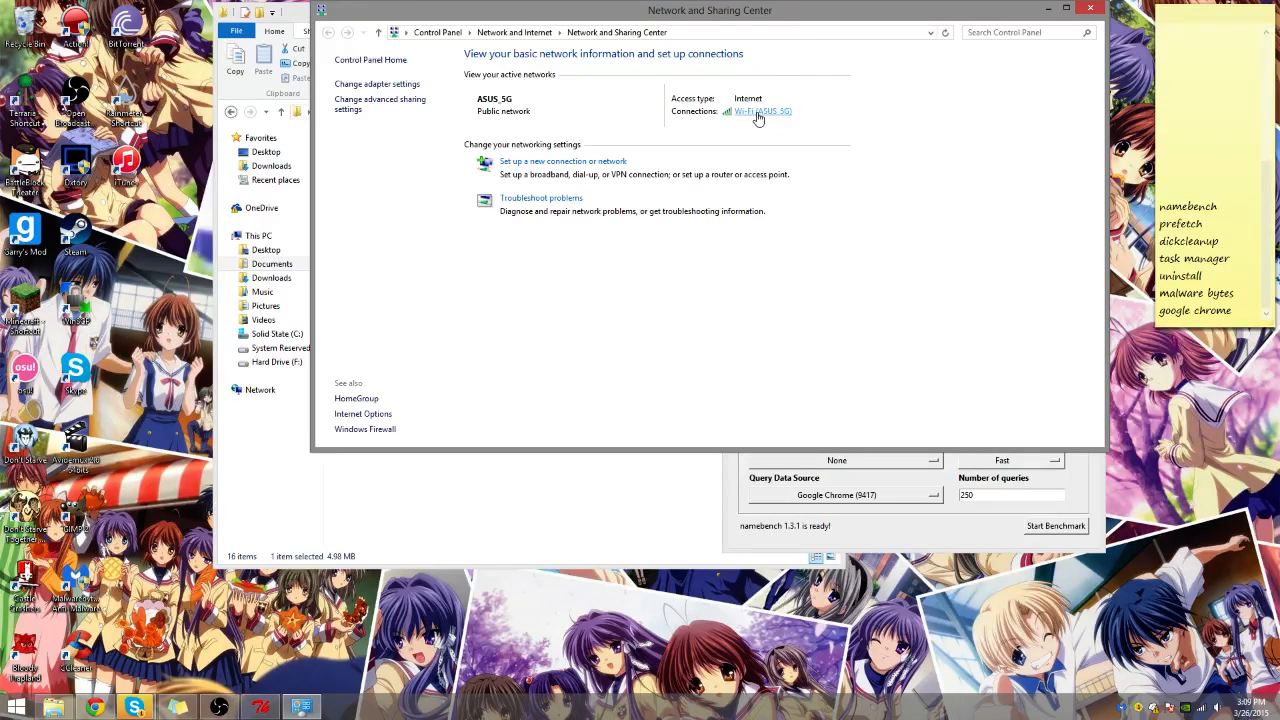
Show the Wi-Fi connection's details from Network and Sharing Center.
click(762, 112)
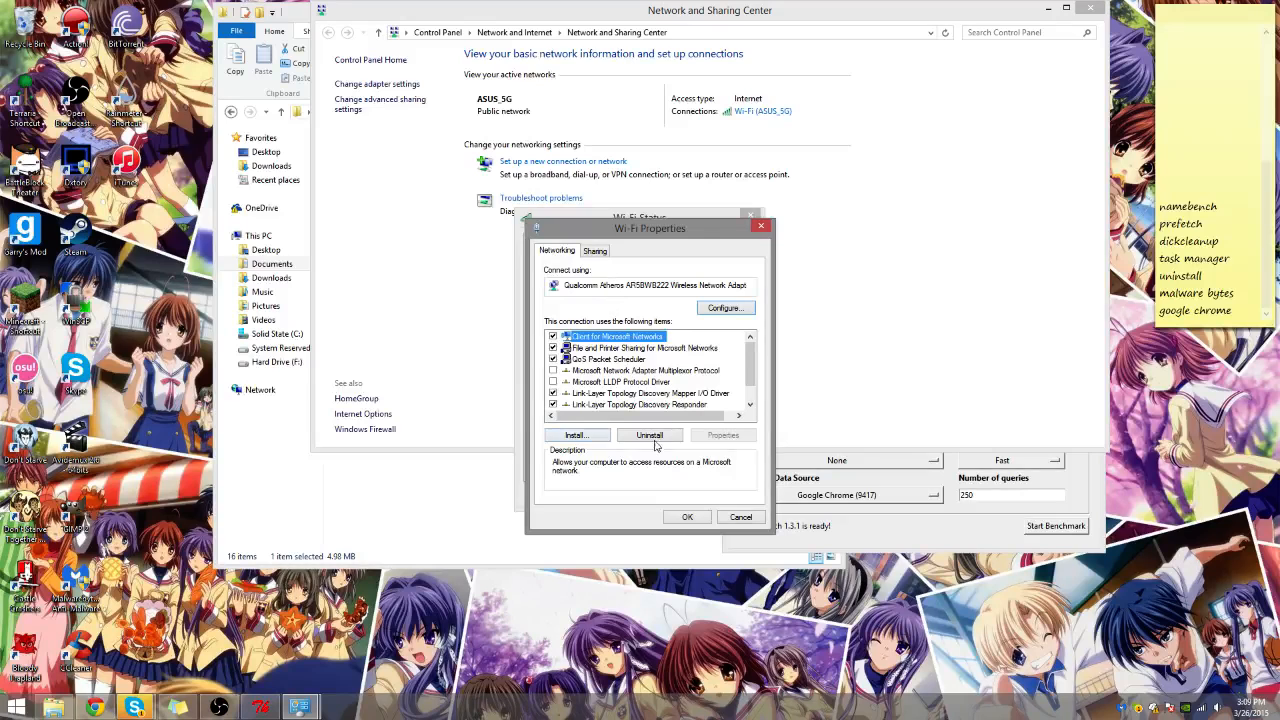
Dismiss IPv6 settings, review the IPv4 Alternate Configuration, and choose 'Use the following IP address'.
scroll(down, 3)
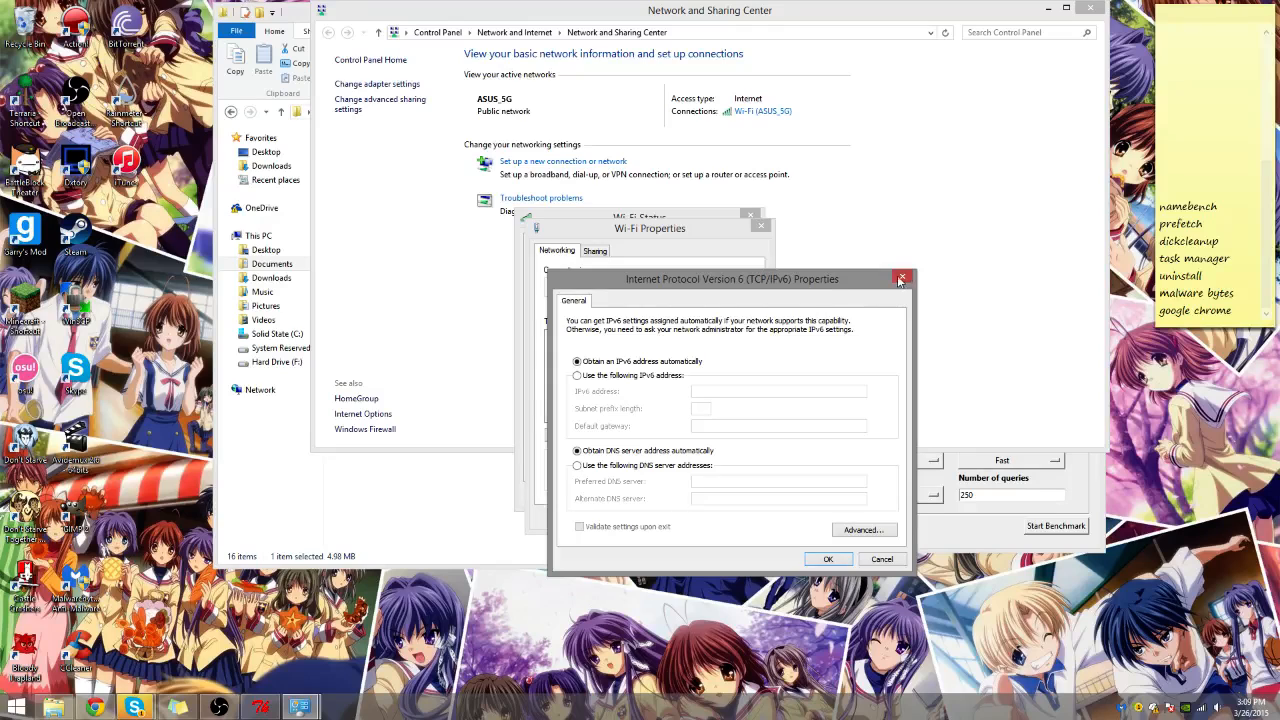
click(900, 280)
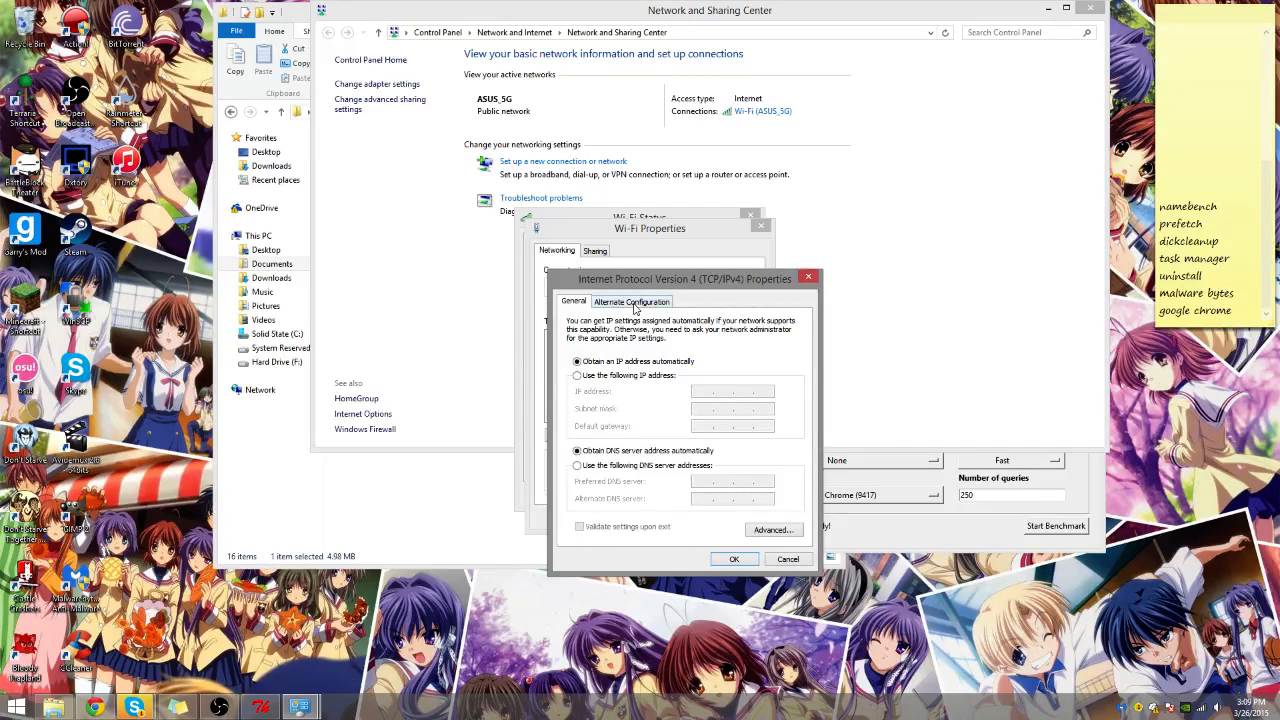
click(632, 300)
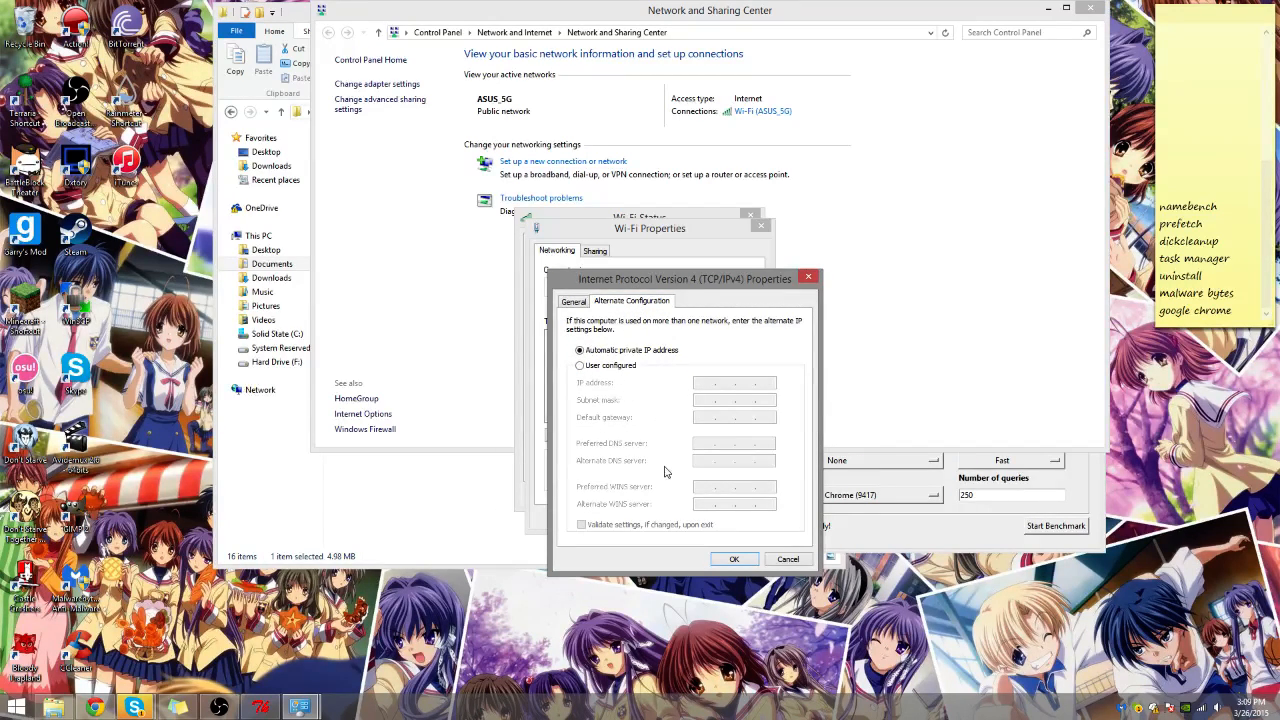
click(572, 300)
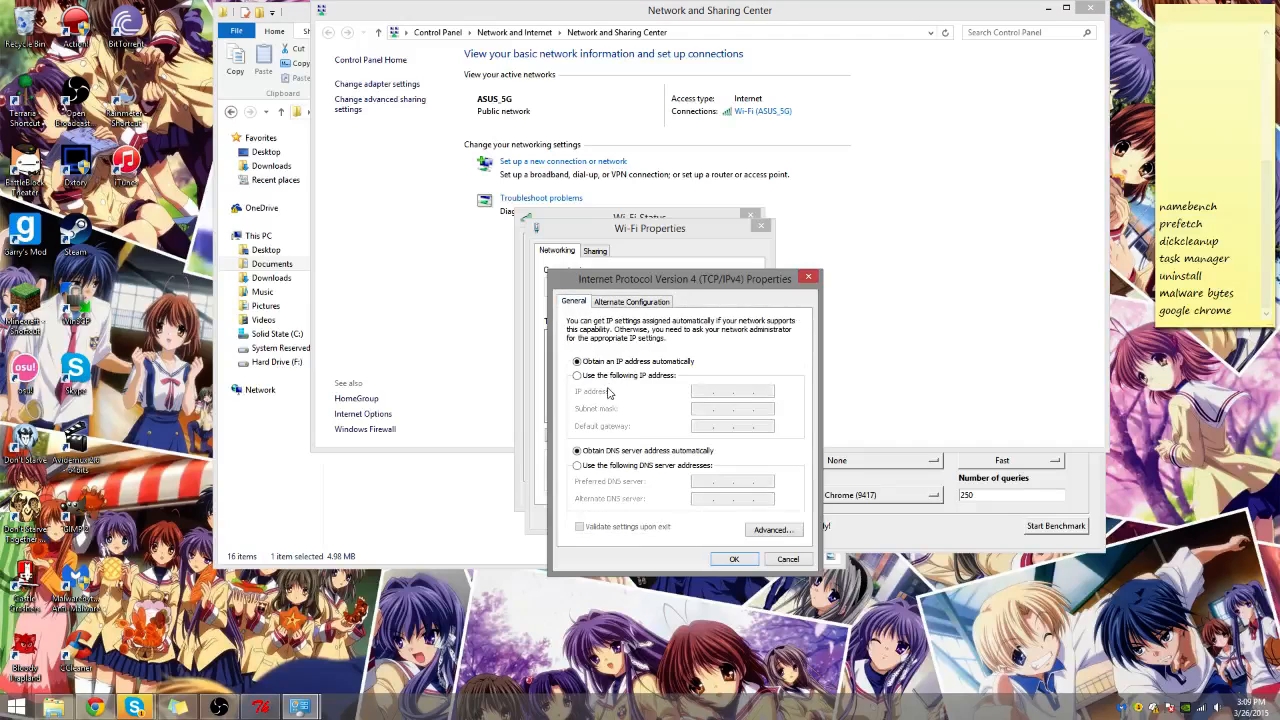
click(576, 376)
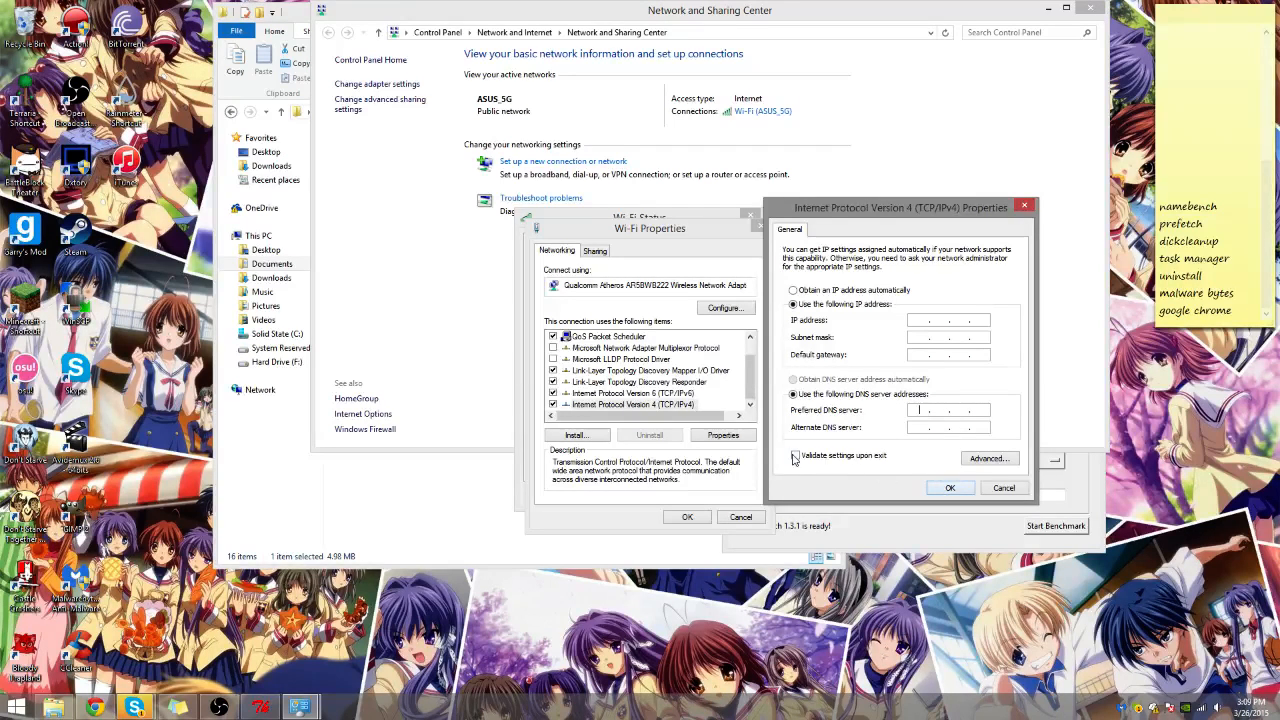
Focus the Preferred DNS server field, then put away the network dialogs and Network and Sharing Center.
click(796, 456)
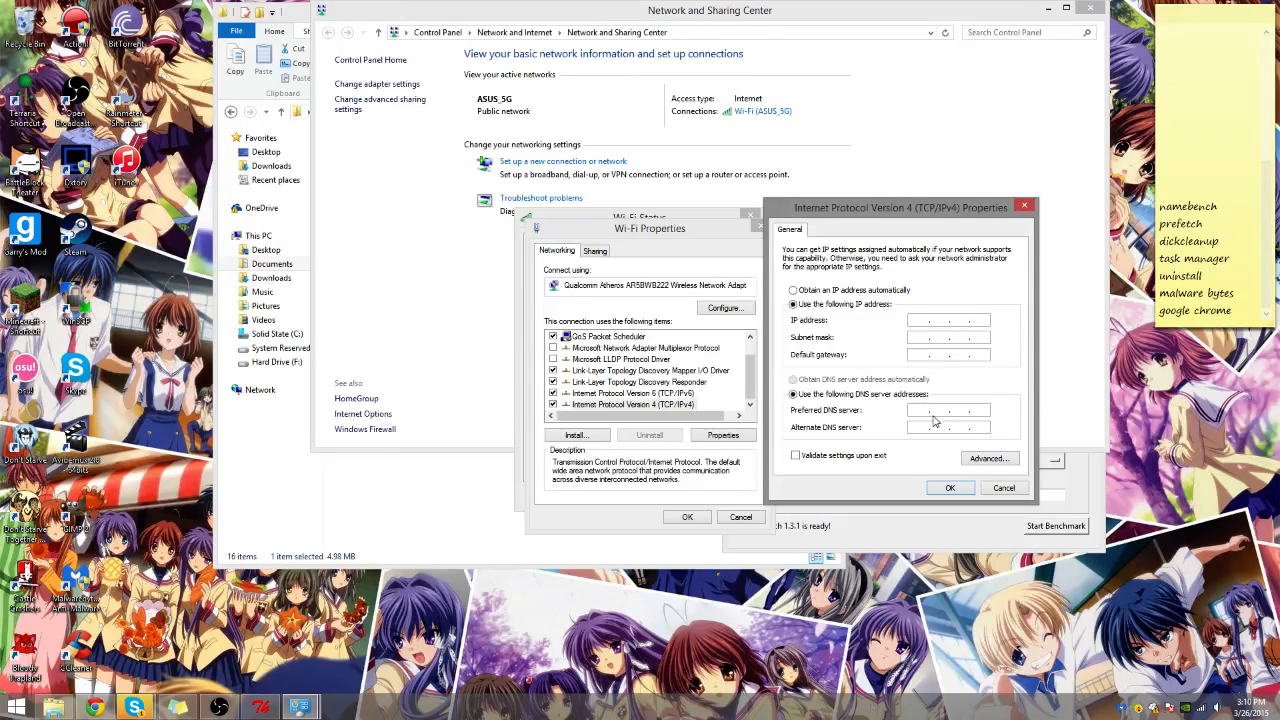
click(944, 410)
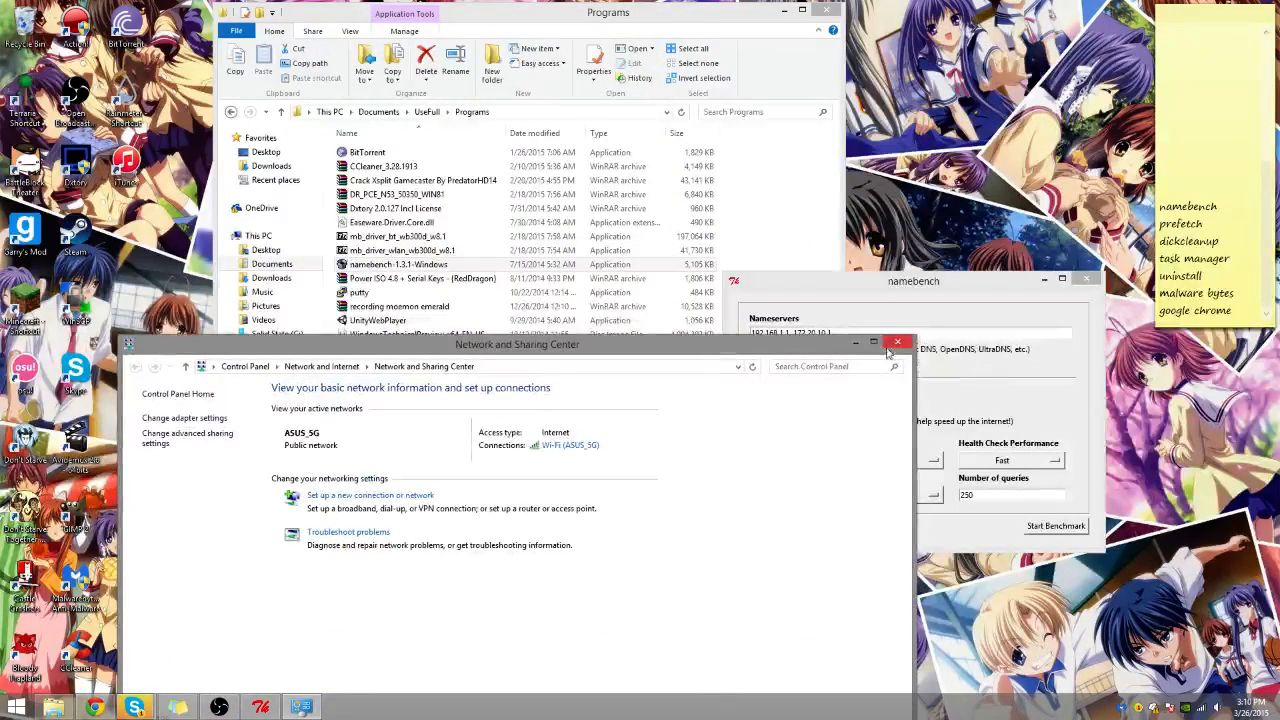
click(896, 342)
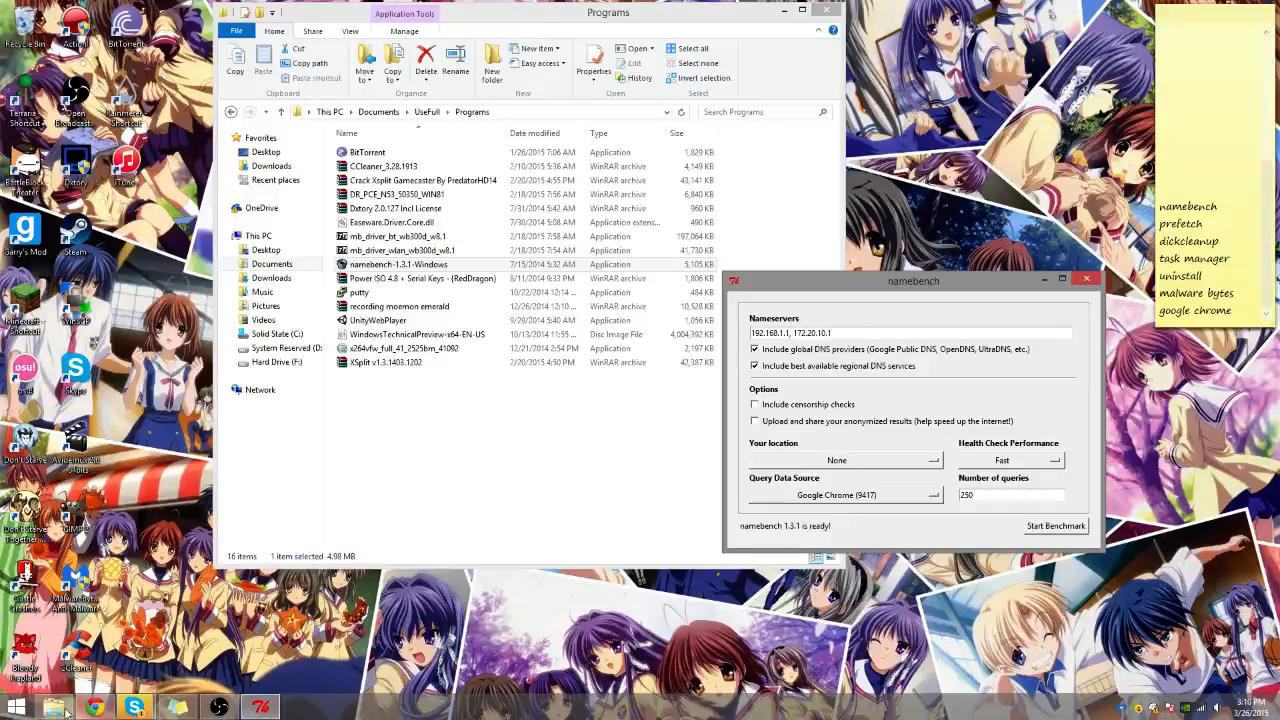